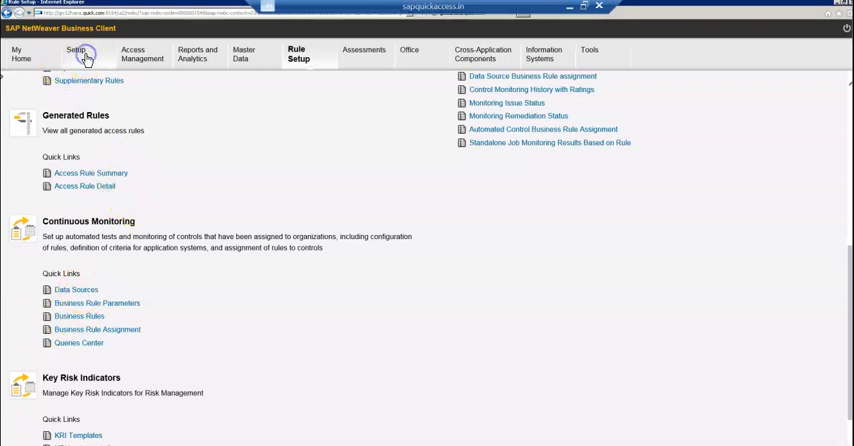
From Setup, open the Organizations hierarchy, expand FEDERAL GOVT and select TAX Collection
{"action": "left_click", "coordinate": [78, 54]}
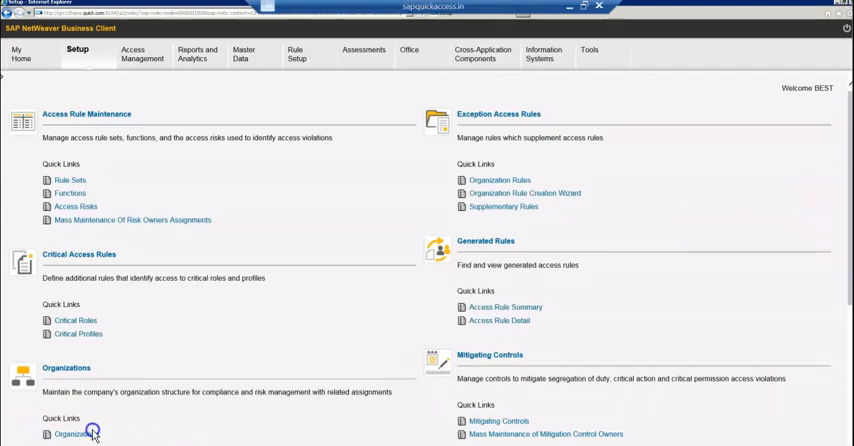
{"action": "left_click", "coordinate": [76, 433]}
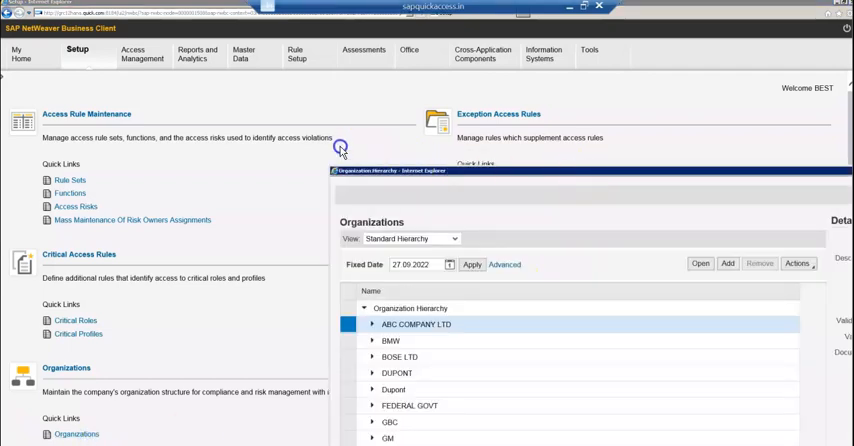
{"action": "mouse_move", "coordinate": [523, 178]}
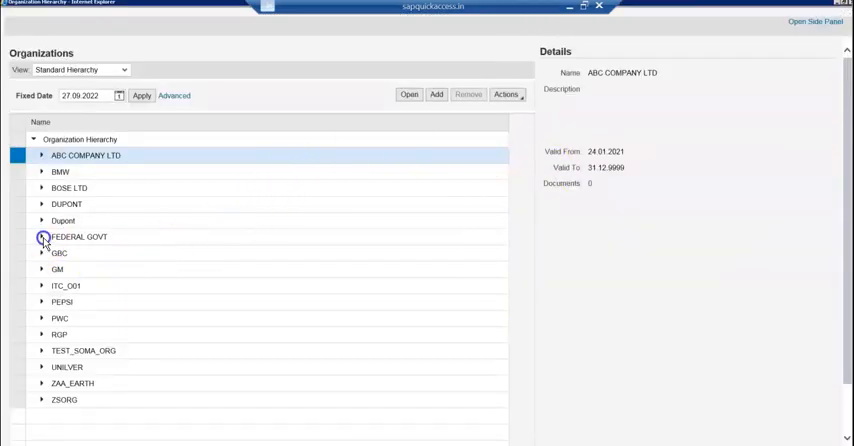
{"action": "left_click", "coordinate": [41, 237]}
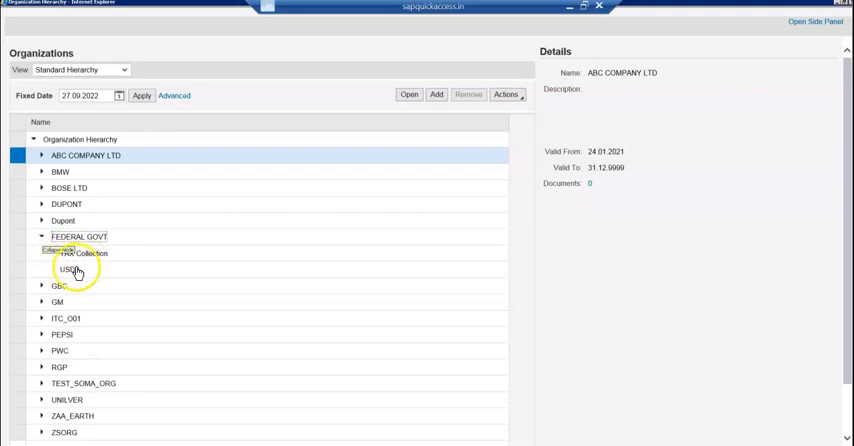
{"action": "left_click", "coordinate": [84, 253]}
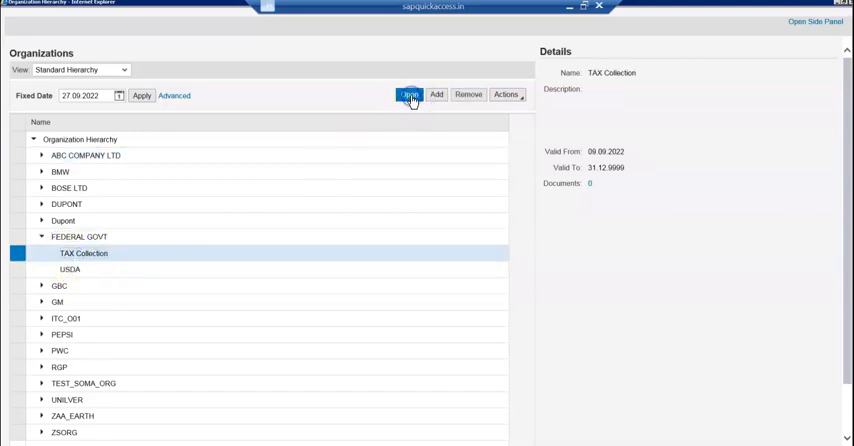
Open TAX Collection, expand both subprocesses and select the Monitor Client Administration control
{"action": "left_click", "coordinate": [409, 94]}
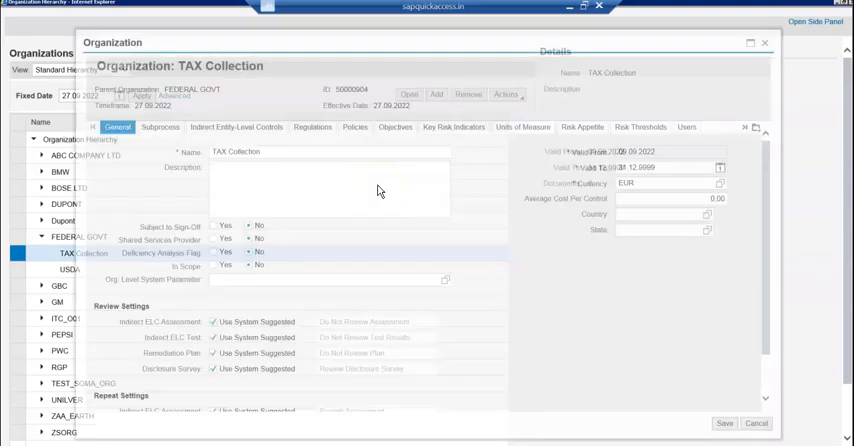
{"action": "left_click", "coordinate": [765, 42]}
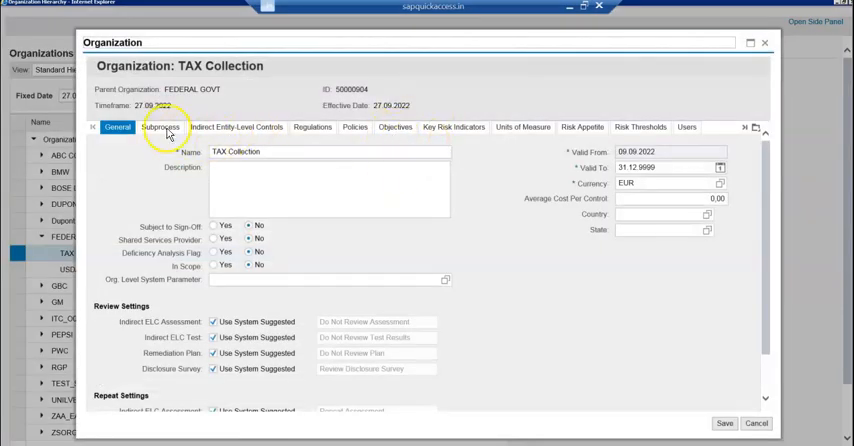
{"action": "left_click", "coordinate": [159, 127]}
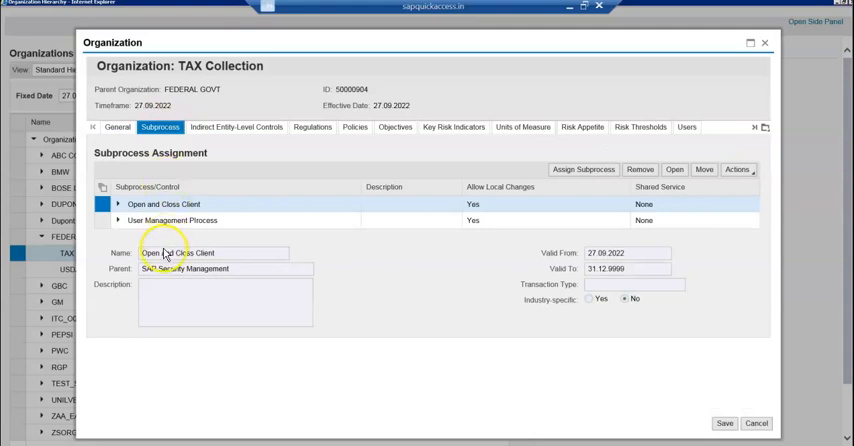
{"action": "left_click", "coordinate": [119, 204]}
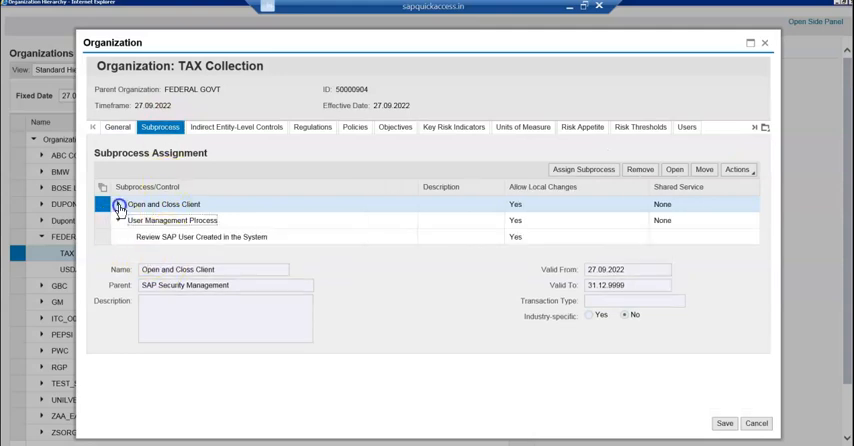
{"action": "left_click", "coordinate": [118, 204]}
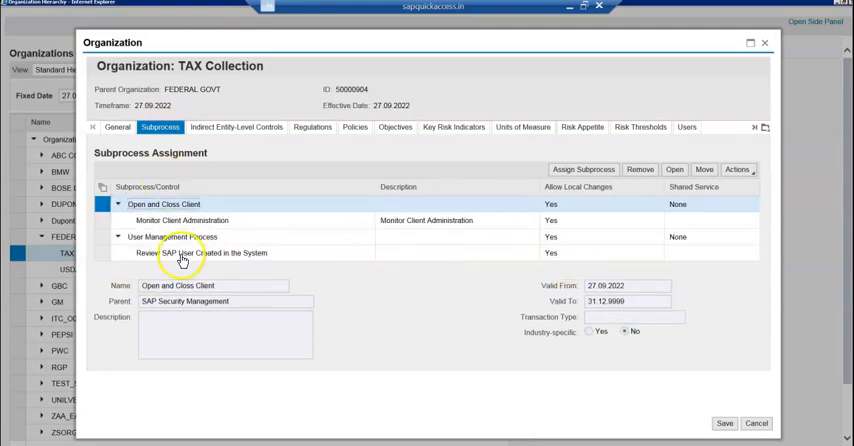
{"action": "left_click", "coordinate": [204, 252]}
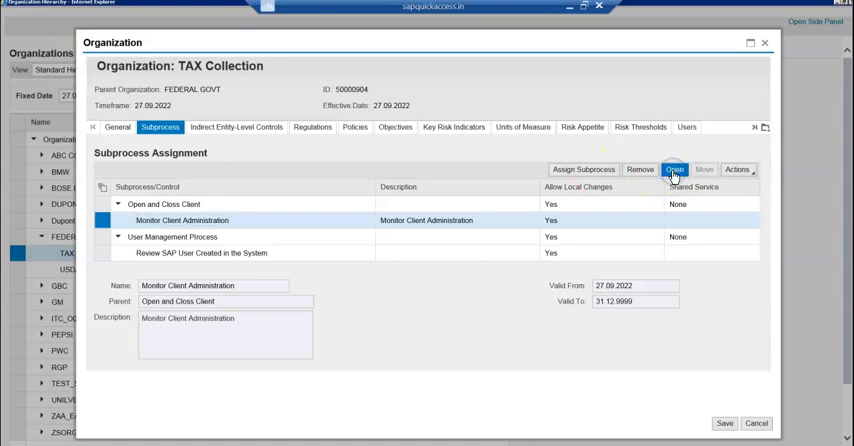
{"action": "left_click", "coordinate": [674, 170]}
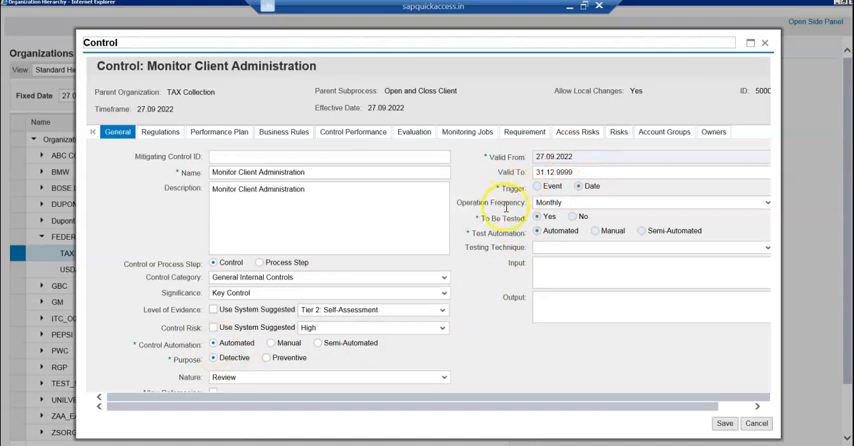
{"action": "mouse_move", "coordinate": [740, 48]}
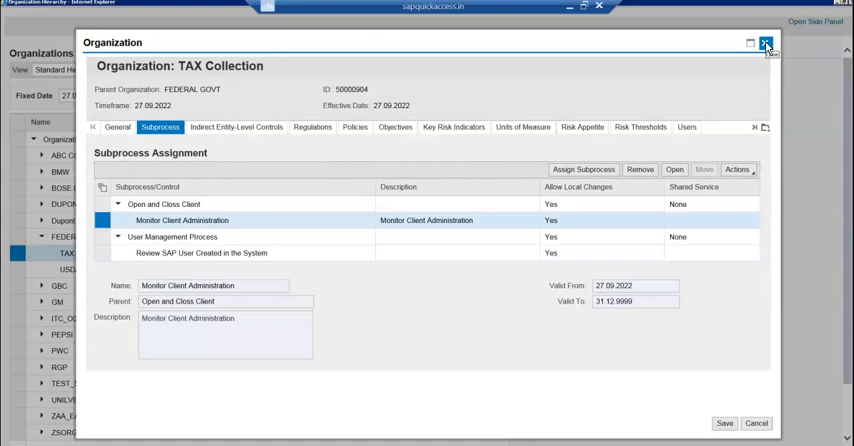
Close the TAX Collection organization details window
{"action": "left_click", "coordinate": [768, 44]}
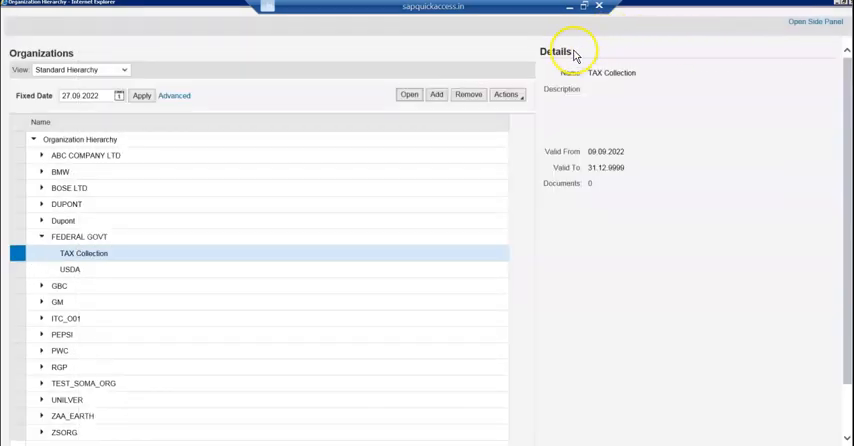
{"action": "mouse_move", "coordinate": [86, 210]}
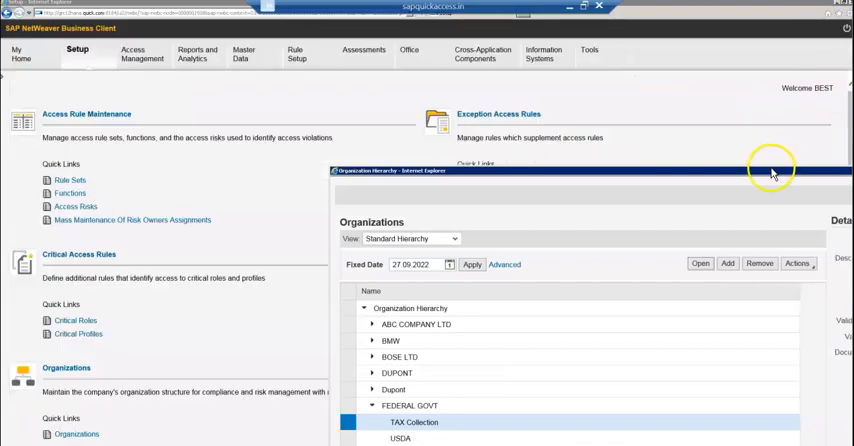
{"action": "mouse_move", "coordinate": [580, 182]}
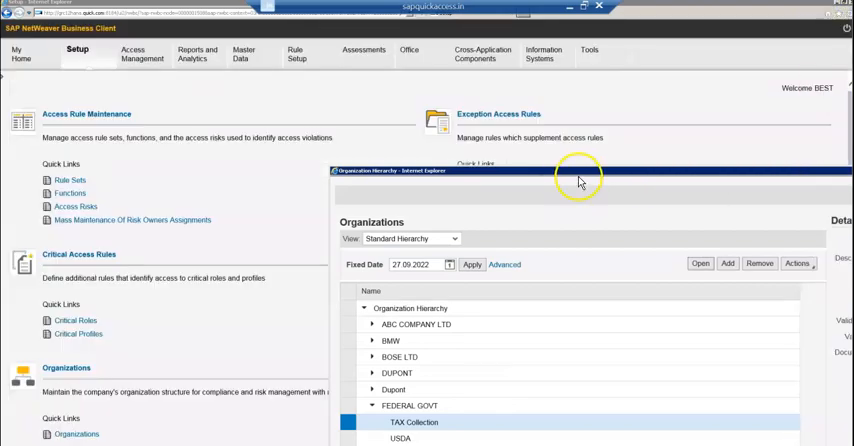
{"action": "mouse_move", "coordinate": [508, 177]}
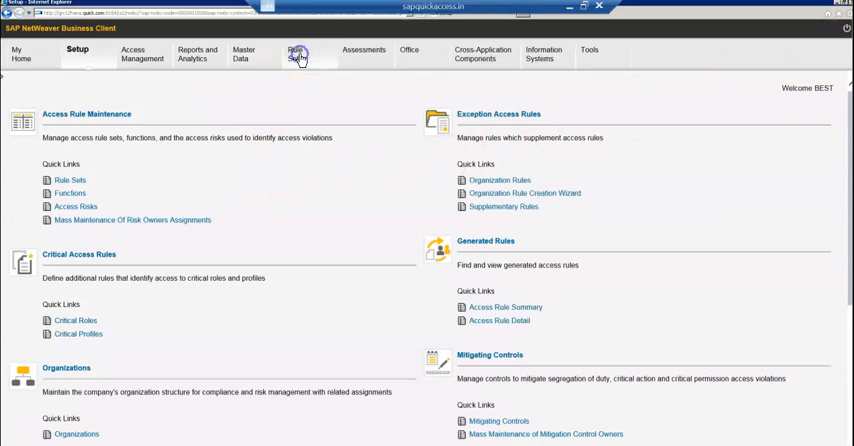
{"action": "mouse_move", "coordinate": [798, 275]}
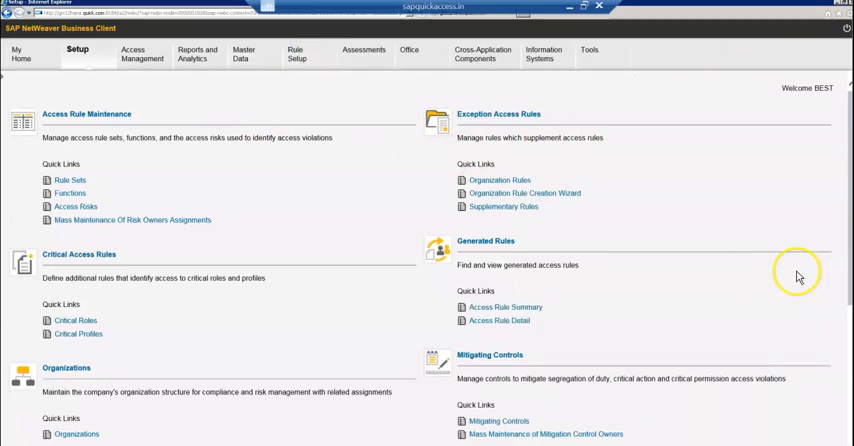
In Rule Setup, open Business Rule Assignment under Continuous Monitoring
{"action": "left_click", "coordinate": [297, 54]}
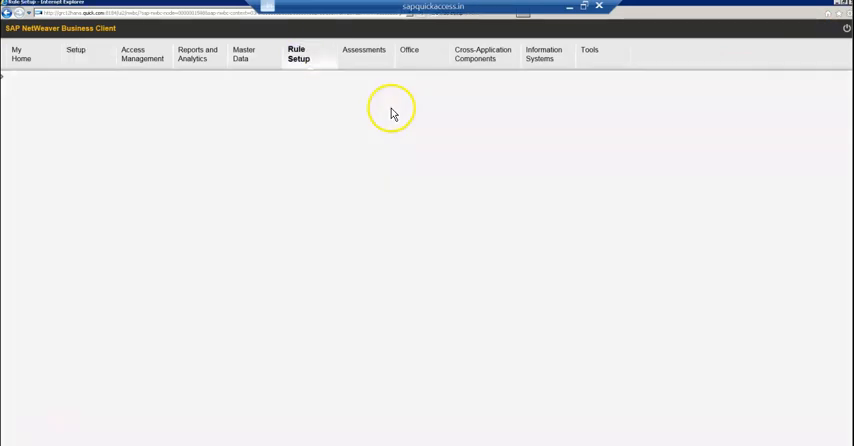
{"action": "left_click", "coordinate": [298, 54]}
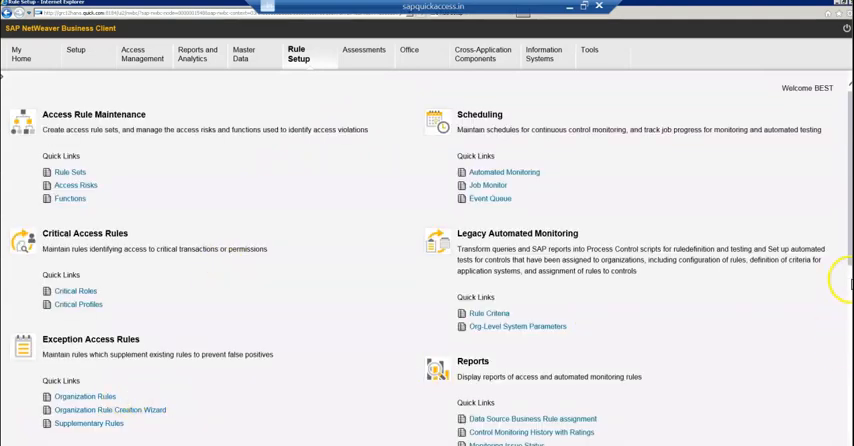
{"action": "scroll", "scroll_direction": "down", "scroll_amount": 3}
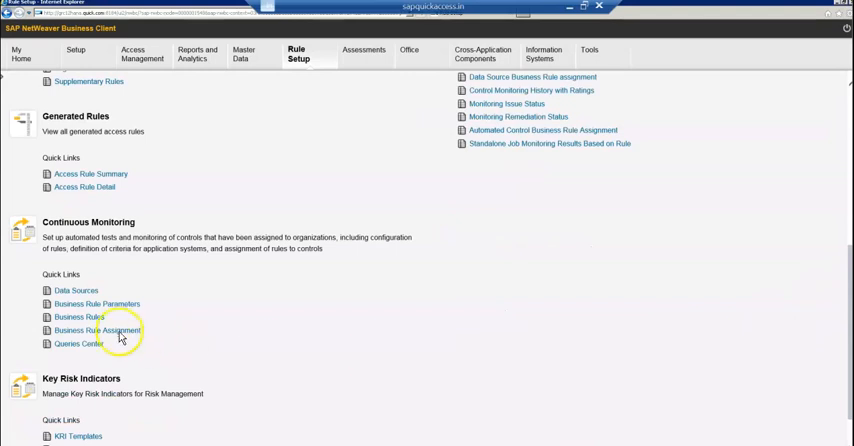
{"action": "left_click", "coordinate": [98, 330]}
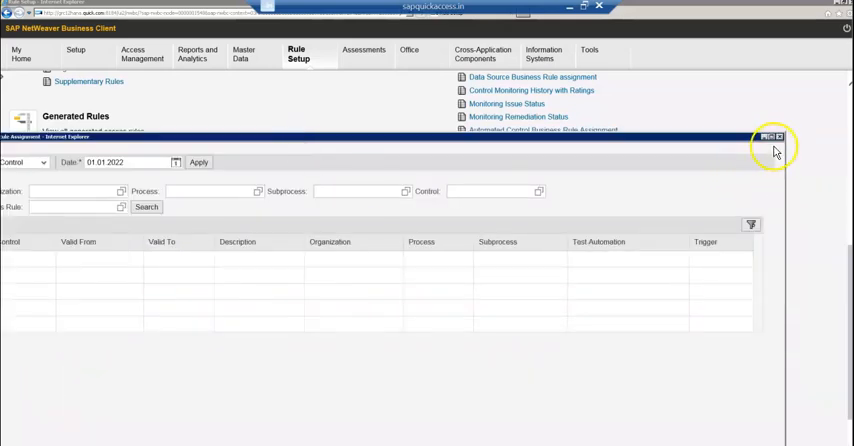
Maximize the window, pick 01.10.2022 as the date and start an unfiltered search
{"action": "left_click", "coordinate": [768, 137]}
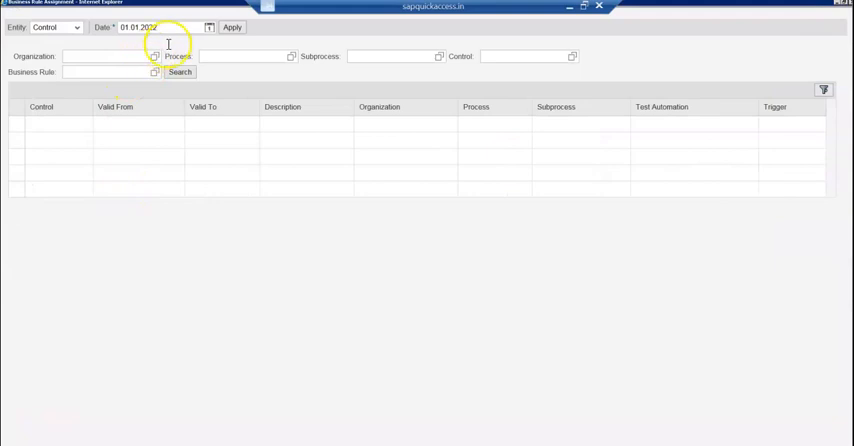
{"action": "left_click", "coordinate": [209, 27]}
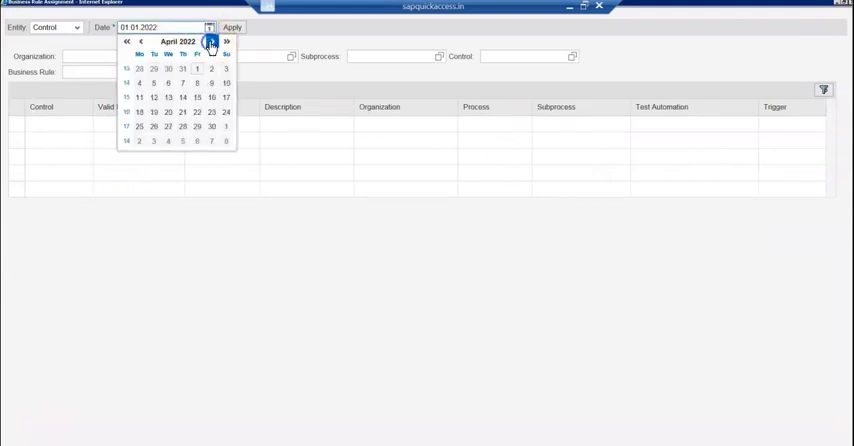
{"action": "left_click", "coordinate": [211, 42]}
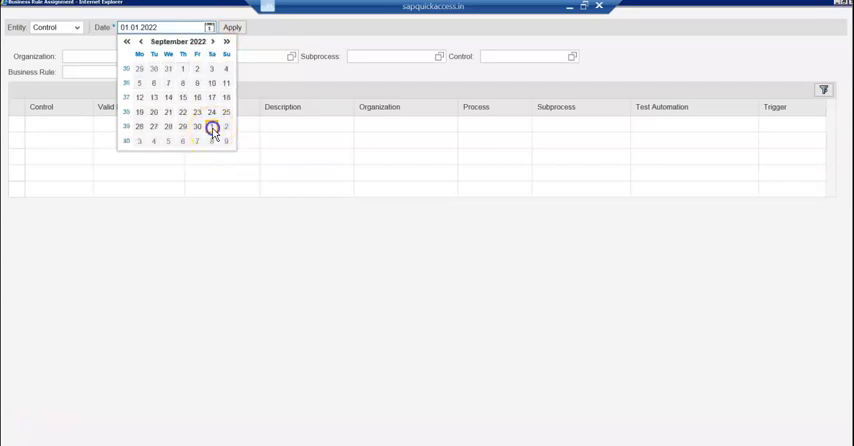
{"action": "left_click", "coordinate": [211, 127]}
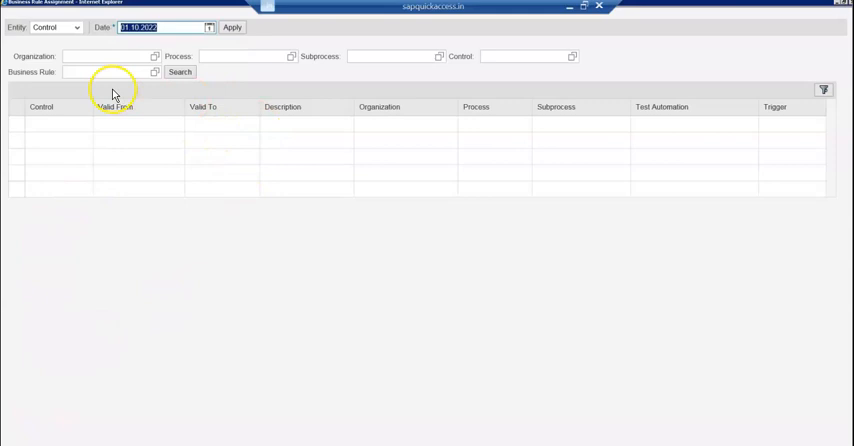
{"action": "left_click", "coordinate": [180, 72]}
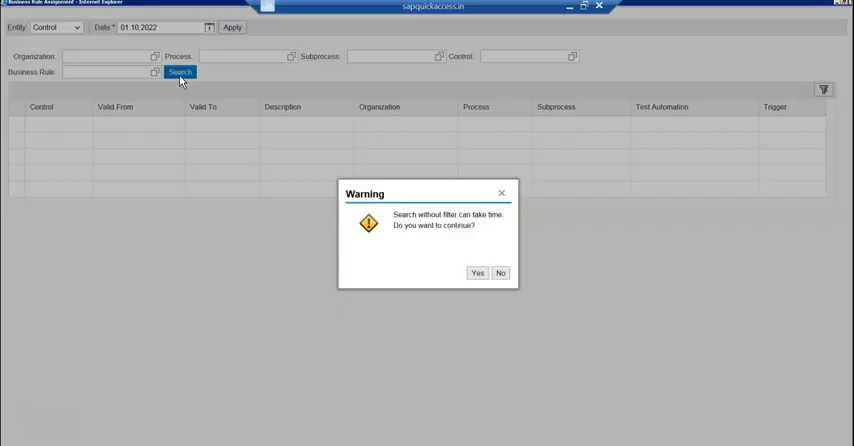
Re-run the unfiltered search for 01.10.2022, accepting the slow-search warning
{"action": "left_click", "coordinate": [477, 272]}
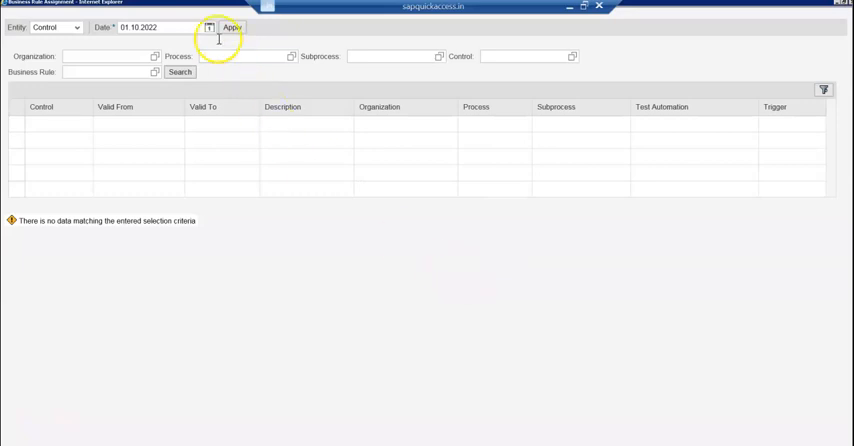
{"action": "left_click", "coordinate": [208, 27]}
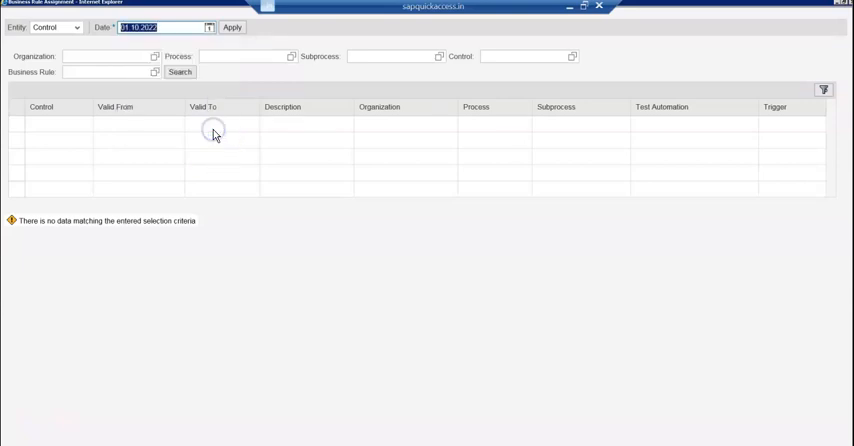
{"action": "left_click", "coordinate": [231, 27]}
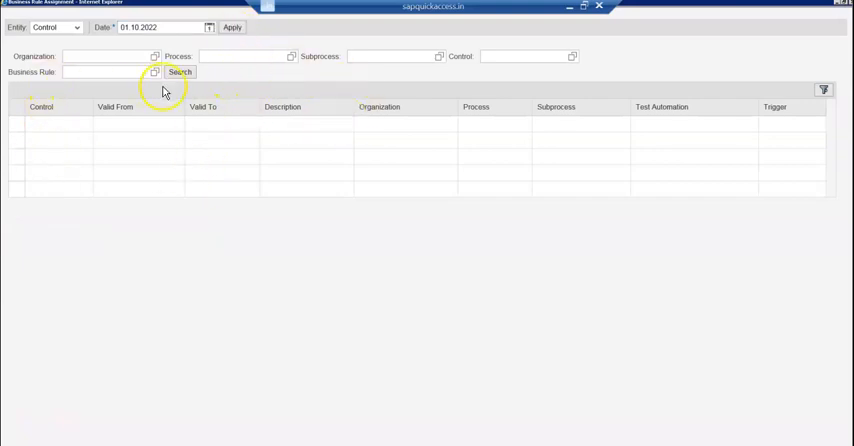
{"action": "left_click", "coordinate": [180, 72]}
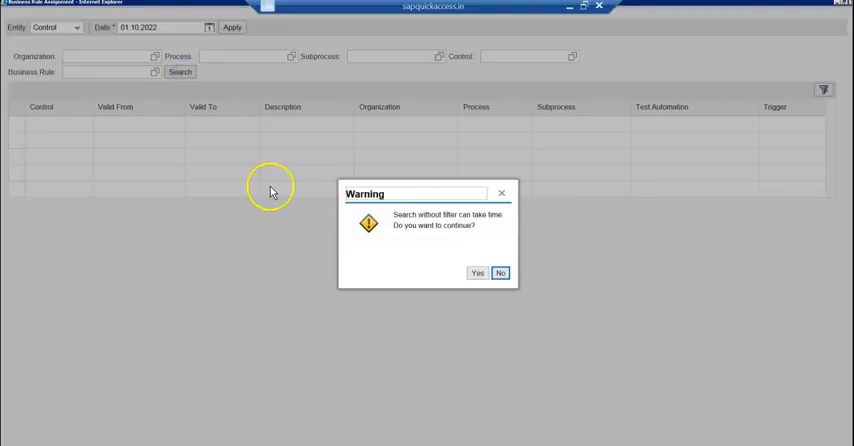
{"action": "mouse_move", "coordinate": [478, 273]}
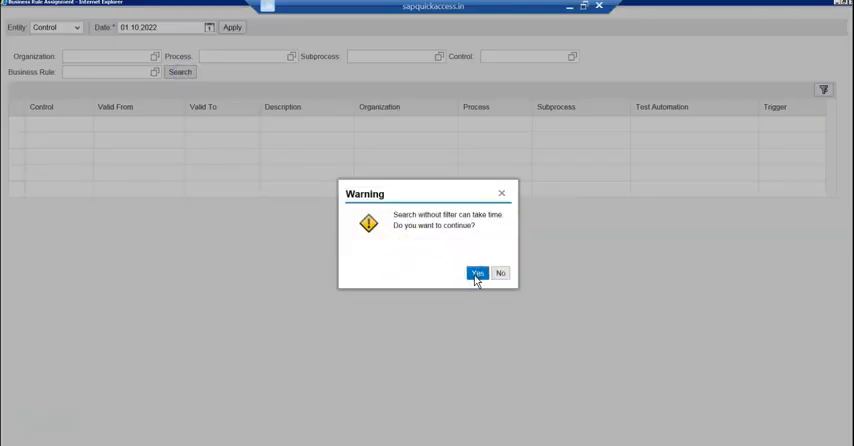
{"action": "left_click", "coordinate": [477, 273]}
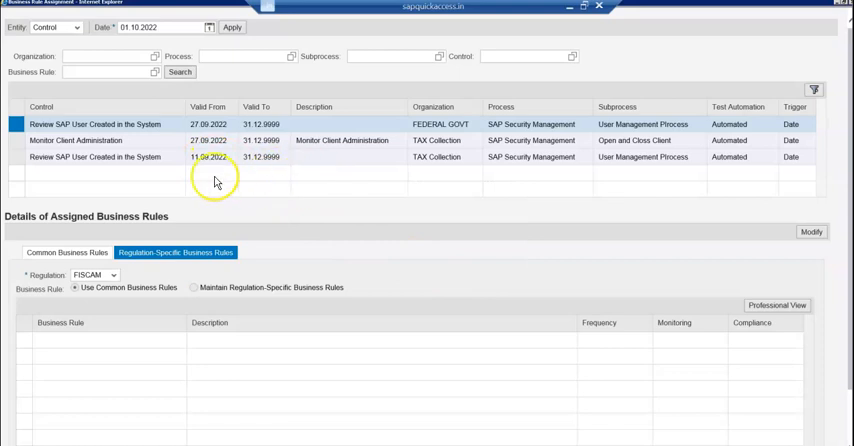
{"action": "mouse_move", "coordinate": [50, 170]}
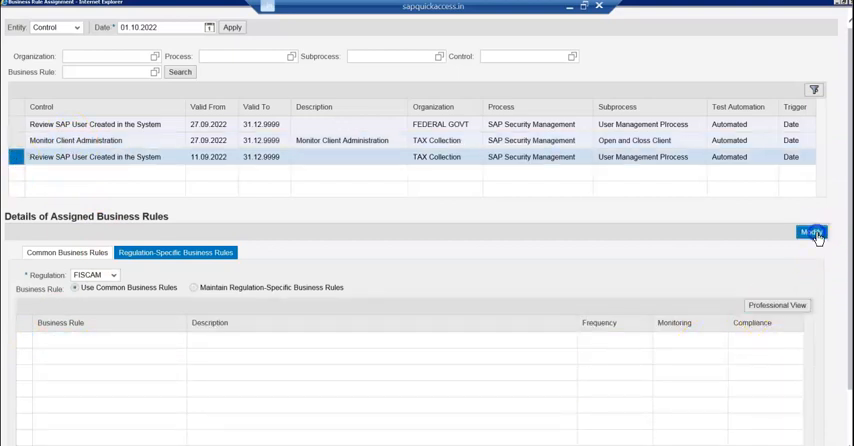
Modify the Review SAP User control's rules and choose Maintain Regulation-Specific Business Rules
{"action": "left_click", "coordinate": [811, 232]}
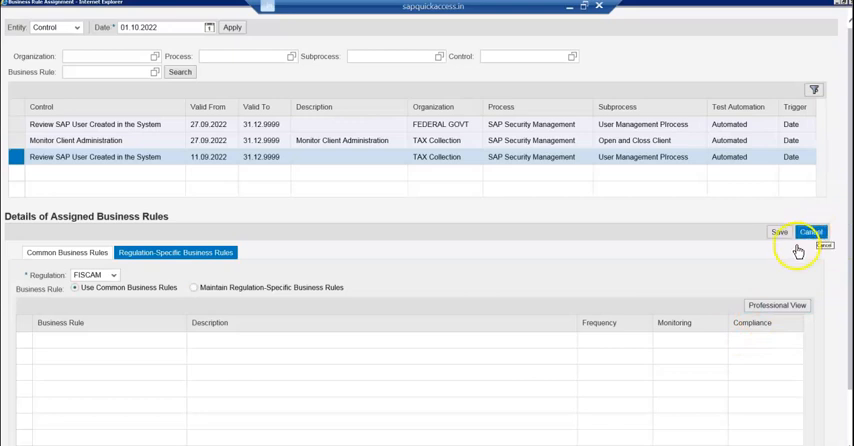
{"action": "mouse_move", "coordinate": [727, 328]}
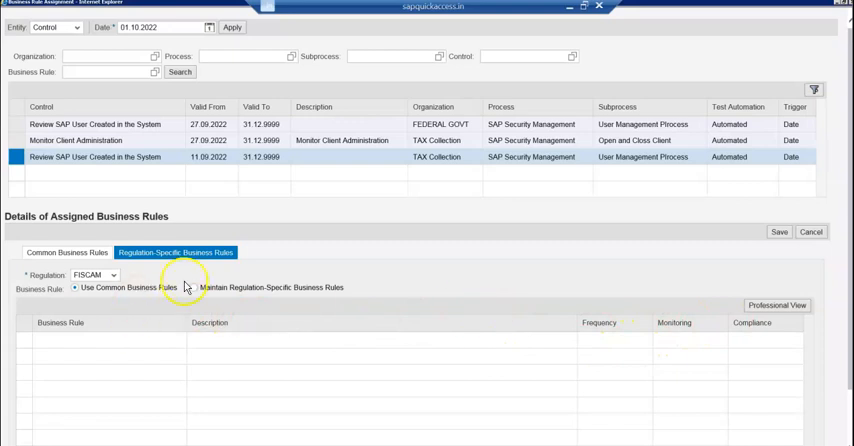
{"action": "left_click", "coordinate": [191, 288]}
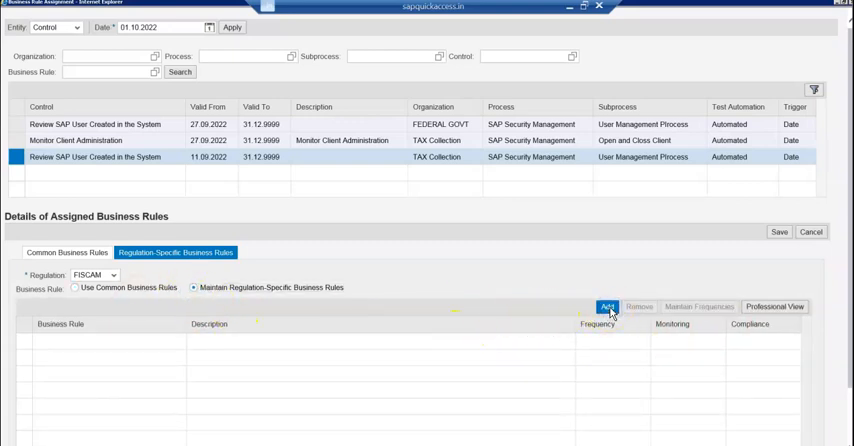
Add a business rule and list the available rules to pick Client Level Changes
{"action": "left_click", "coordinate": [607, 307]}
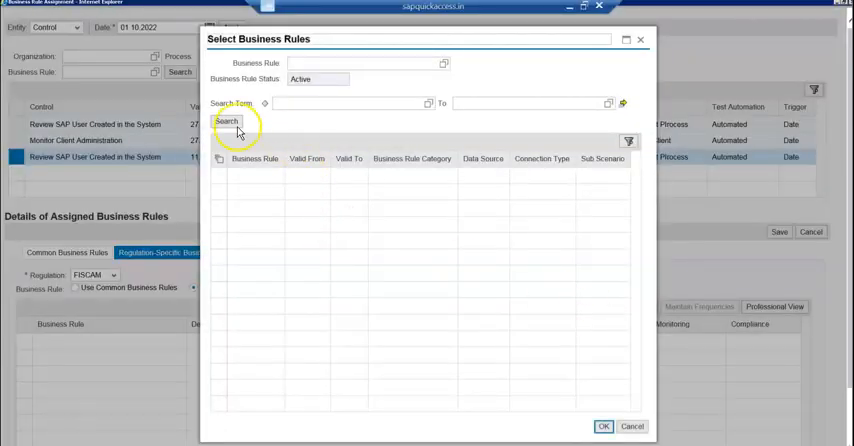
{"action": "left_click", "coordinate": [222, 121]}
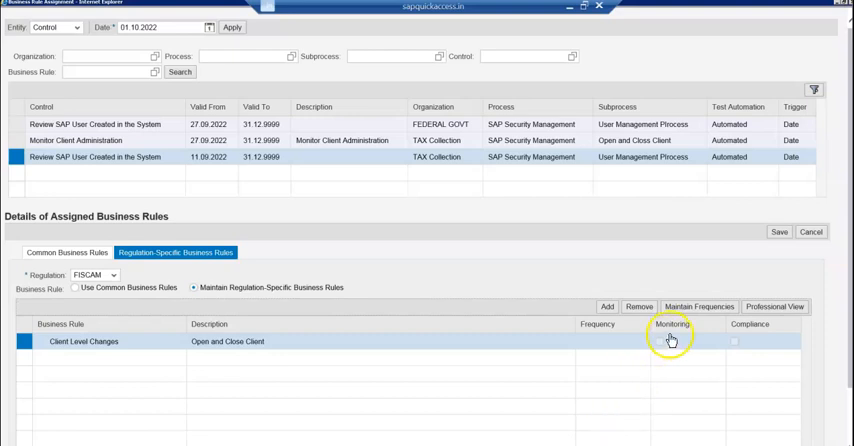
Enable Monitoring and Compliance at Any Frequency for Client Level Changes
{"action": "left_click", "coordinate": [698, 307]}
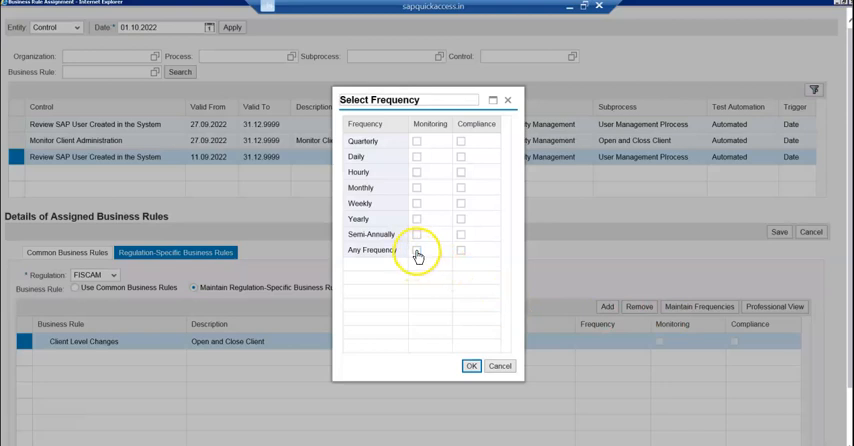
{"action": "left_click", "coordinate": [415, 250]}
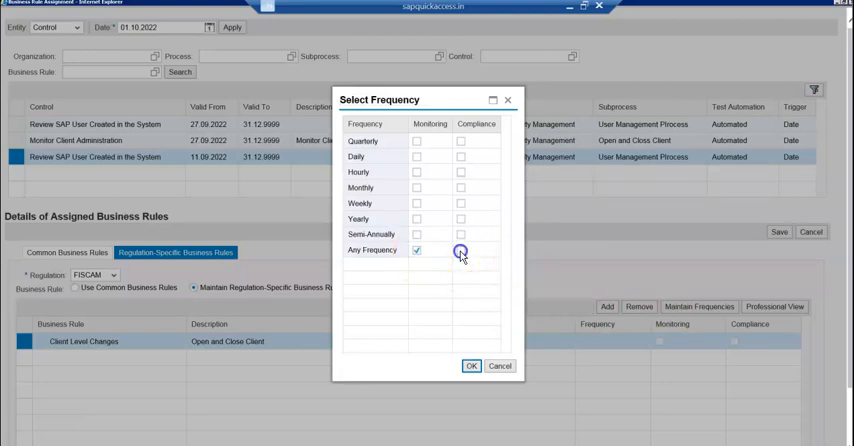
{"action": "left_click", "coordinate": [460, 250]}
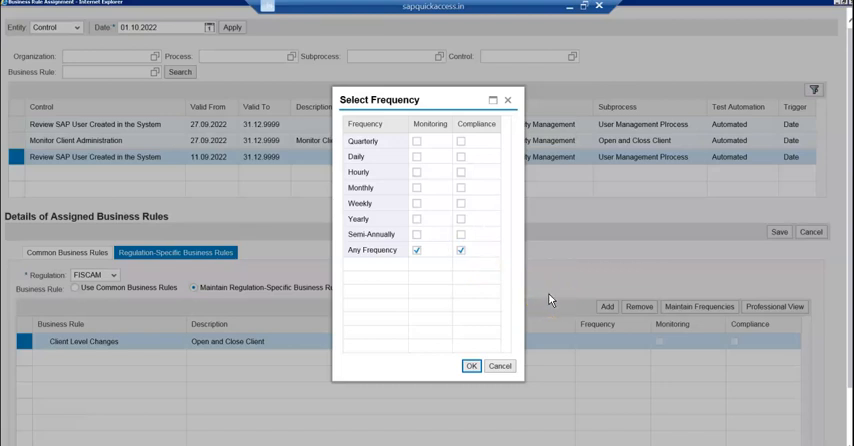
{"action": "mouse_move", "coordinate": [487, 297]}
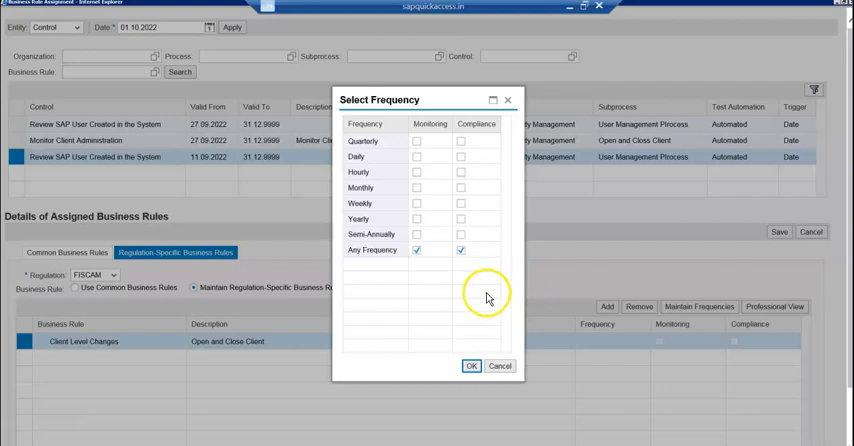
{"action": "mouse_move", "coordinate": [540, 297]}
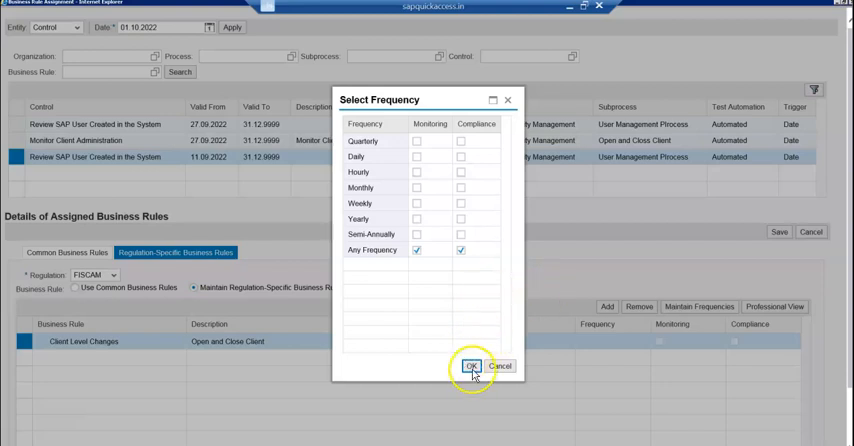
{"action": "left_click", "coordinate": [473, 365]}
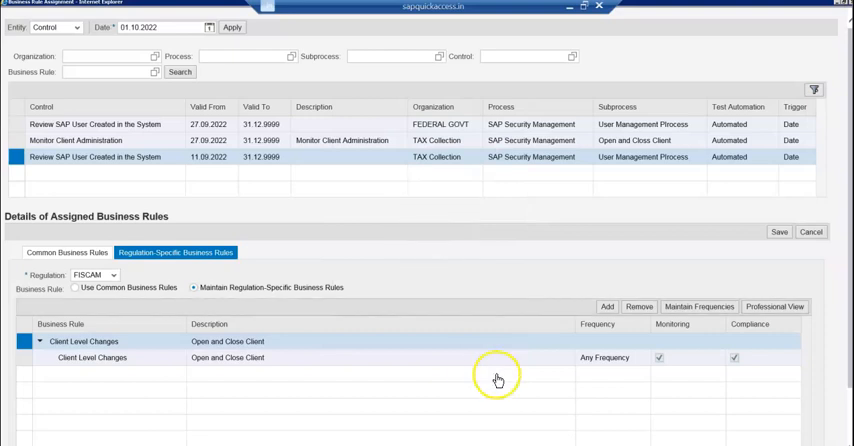
{"action": "mouse_move", "coordinate": [821, 399]}
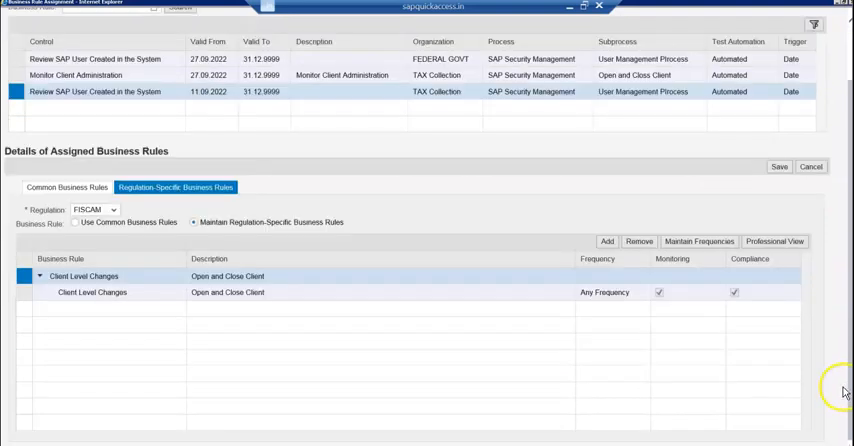
Save the assignment and recheck the Regulation-Specific Business Rules tab
{"action": "left_click", "coordinate": [779, 166]}
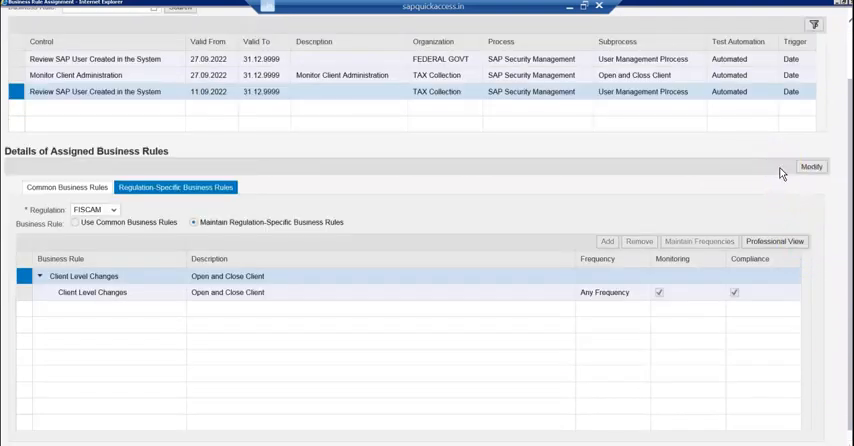
{"action": "mouse_move", "coordinate": [285, 335]}
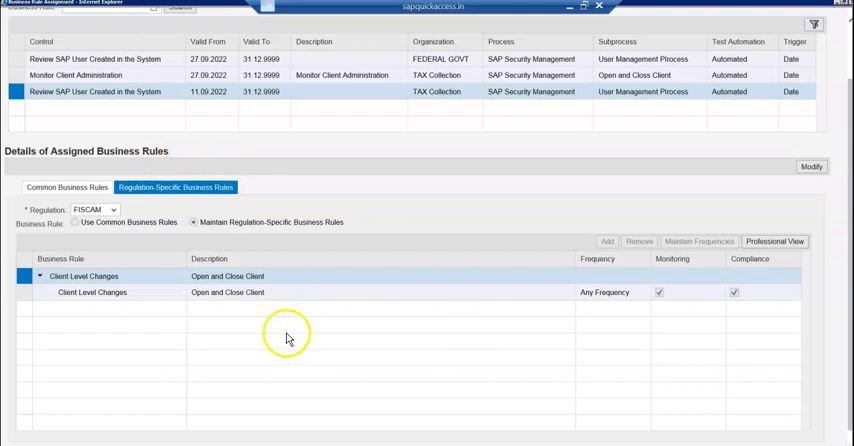
{"action": "mouse_move", "coordinate": [363, 252]}
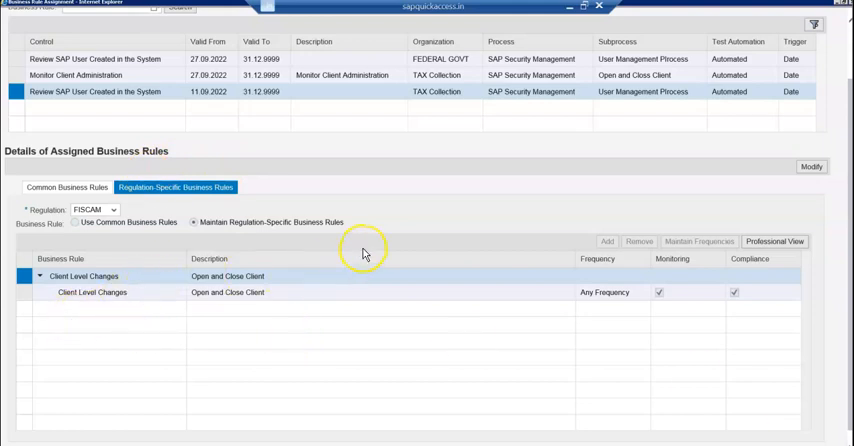
{"action": "mouse_move", "coordinate": [364, 253]}
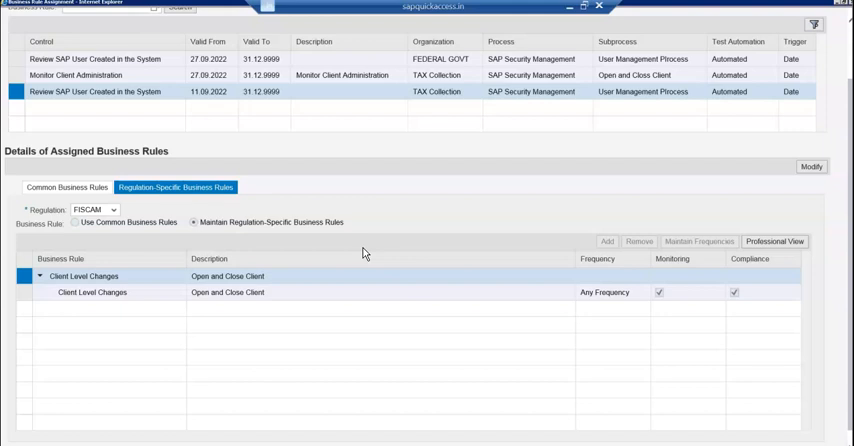
{"action": "mouse_move", "coordinate": [765, 205]}
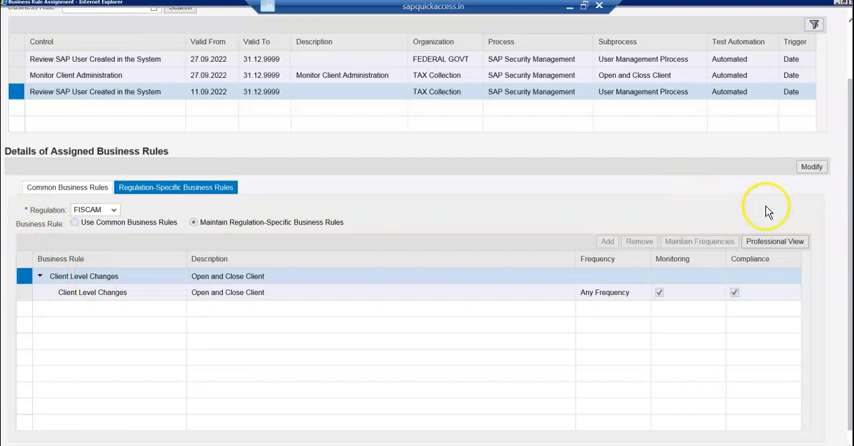
{"action": "mouse_move", "coordinate": [721, 320]}
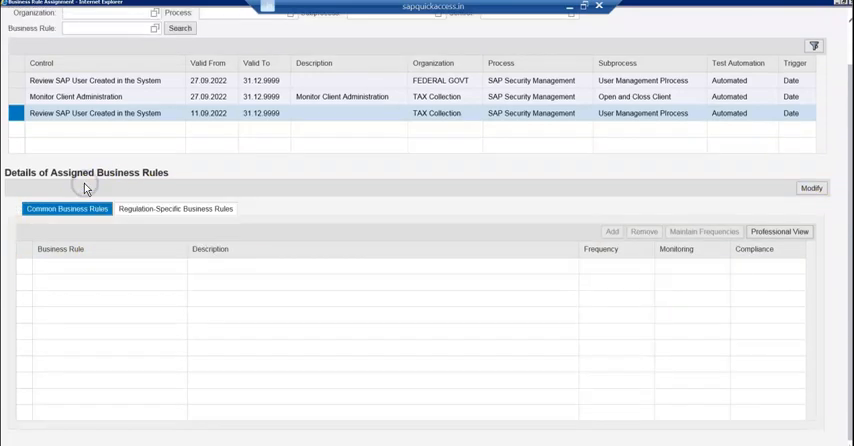
{"action": "left_click", "coordinate": [176, 208]}
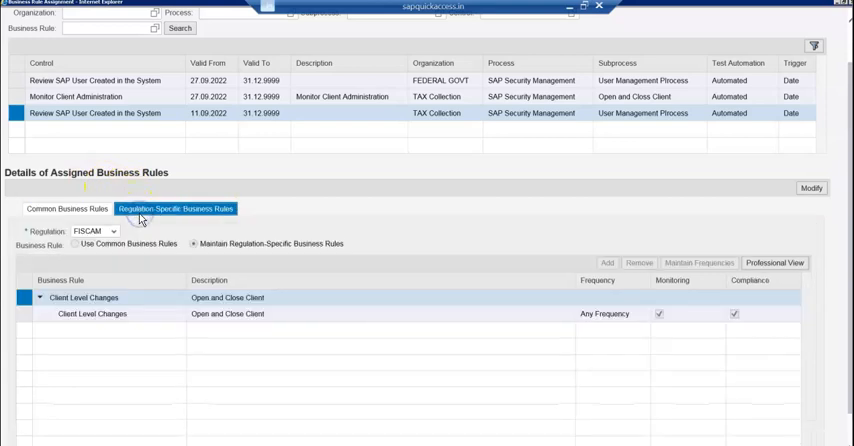